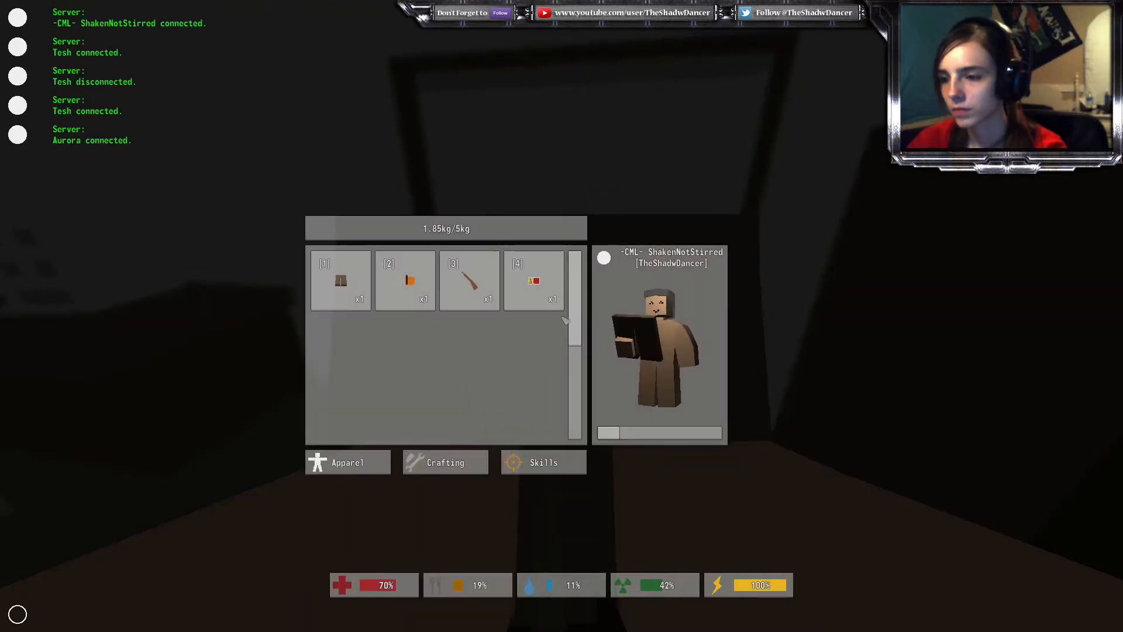
key(tab)
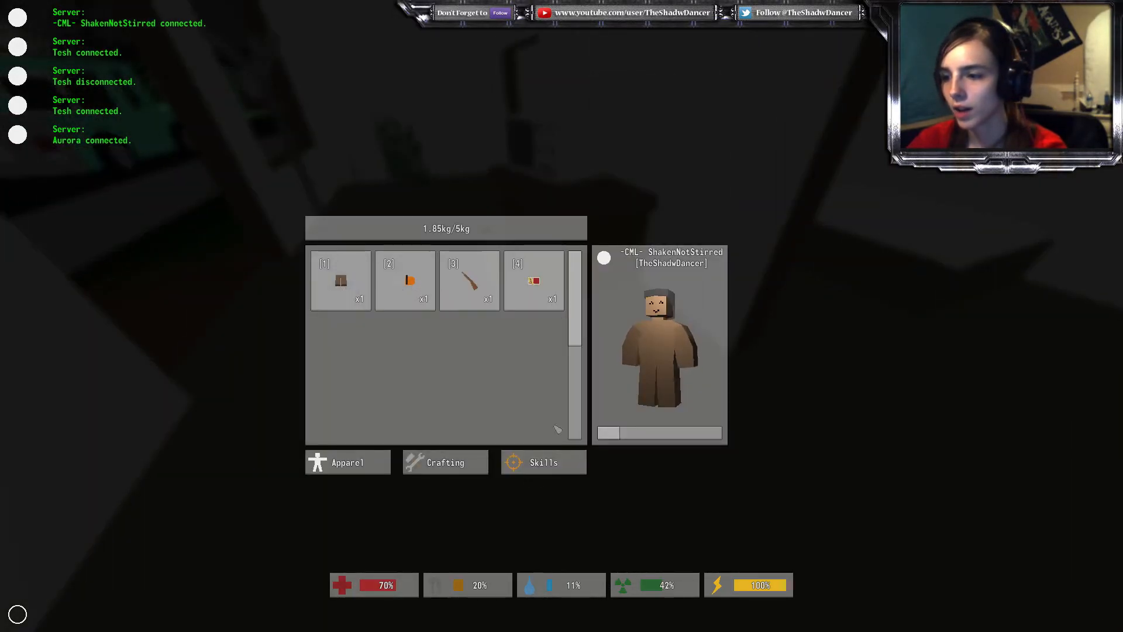
mouse_move(341, 280)
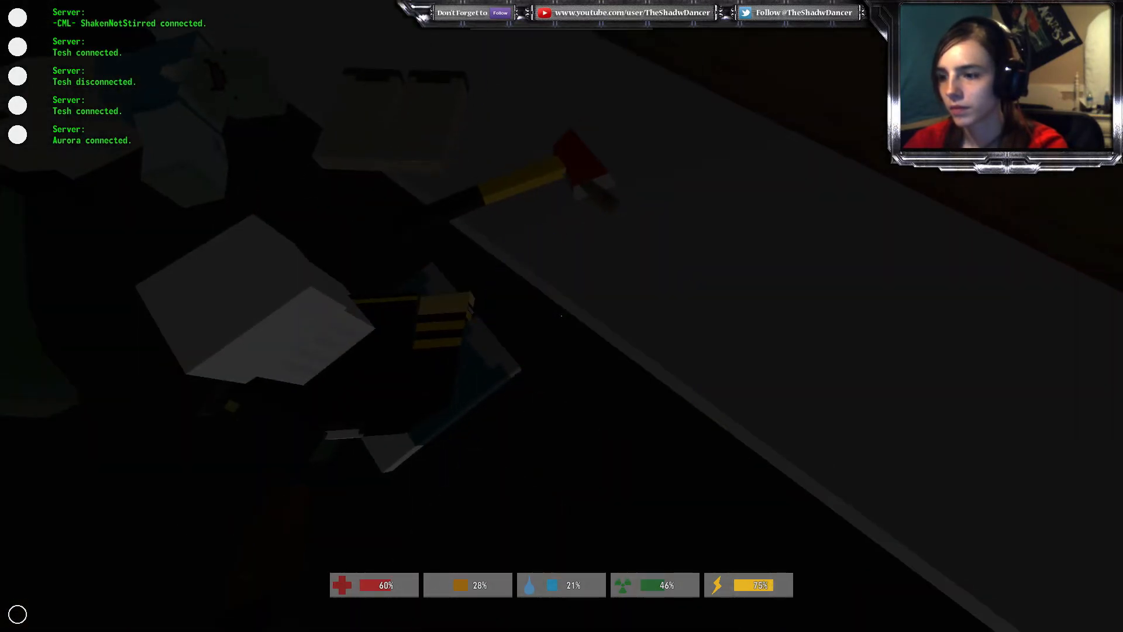
key(i)
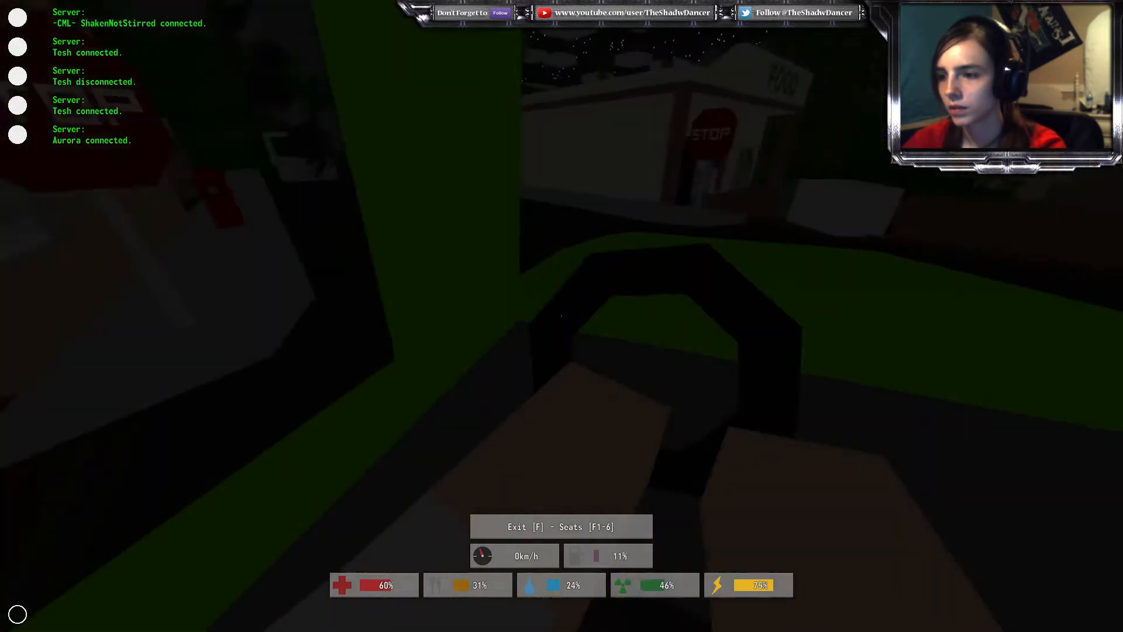
key(w)
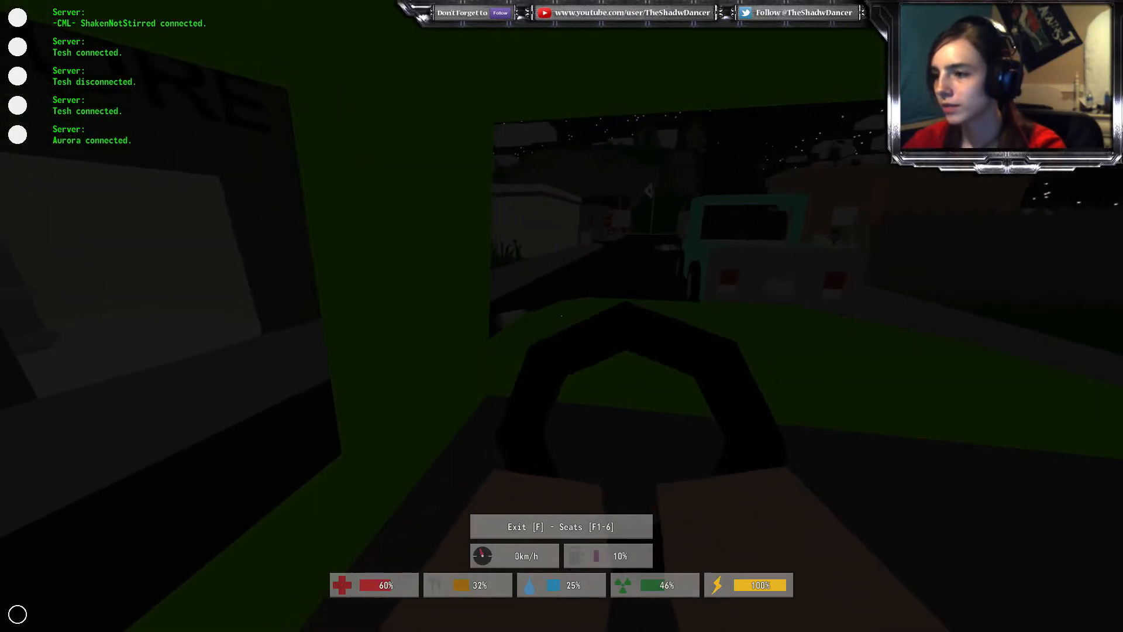
key(w)
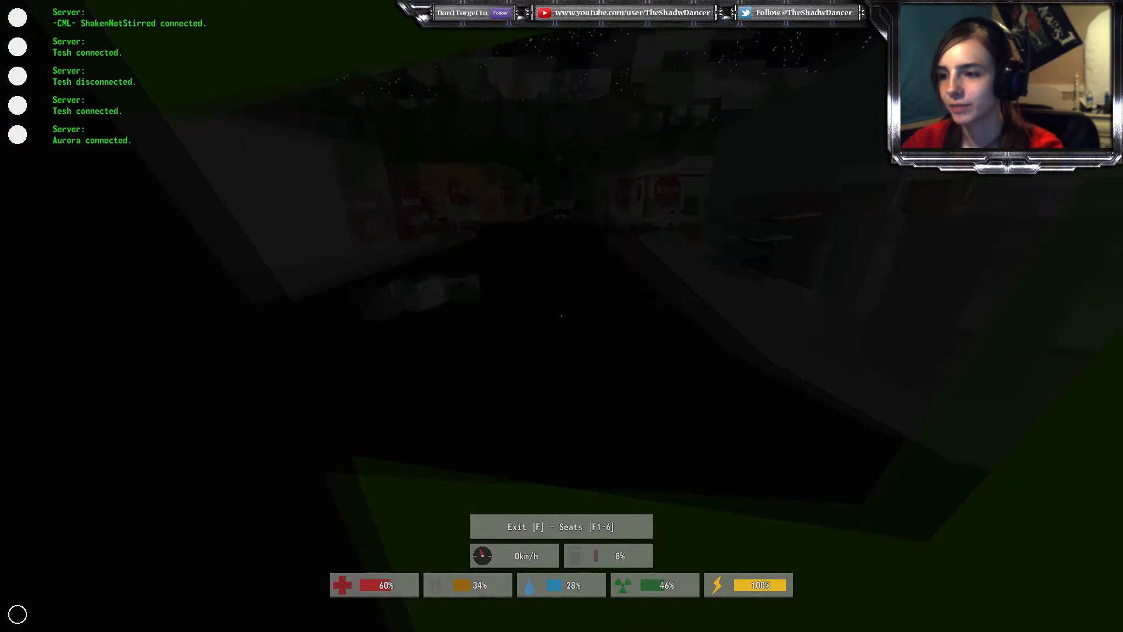
key(f)
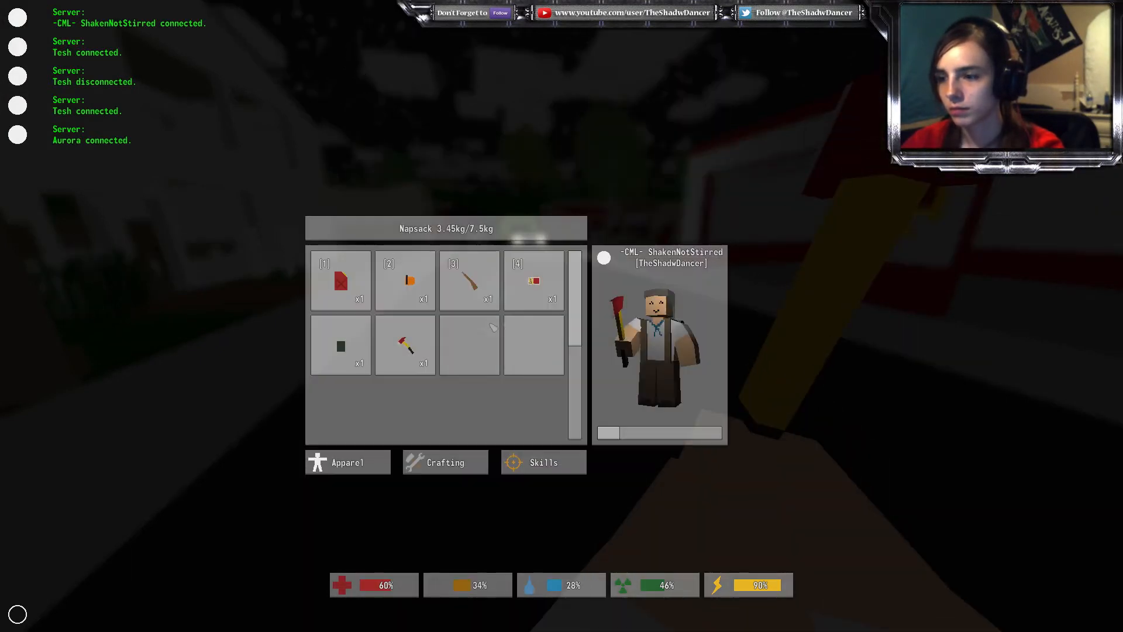
key(tab)
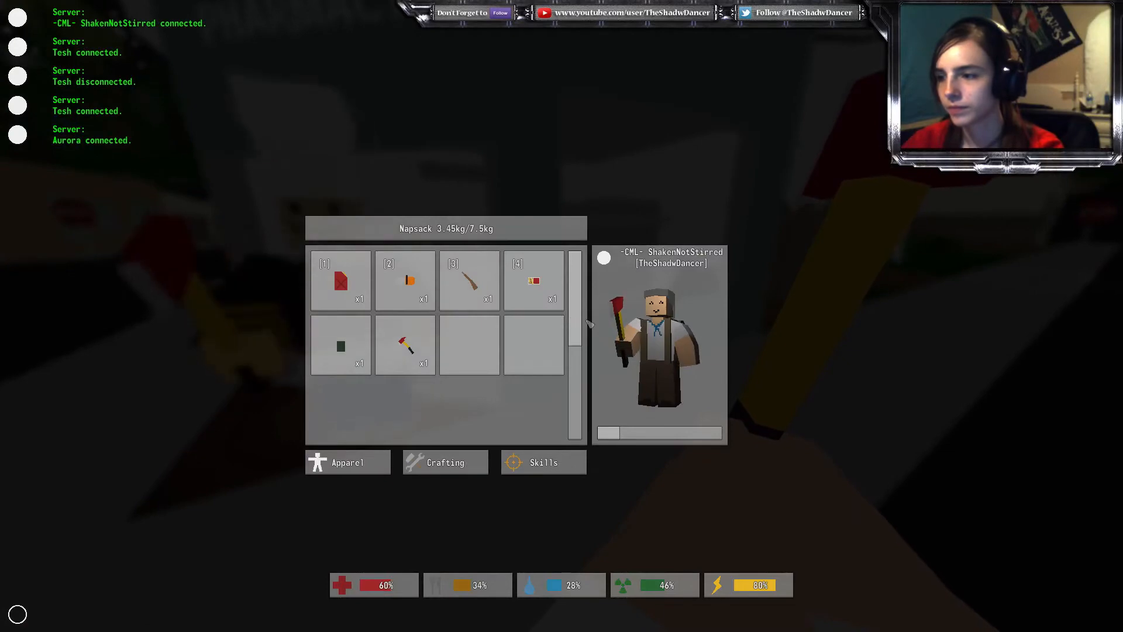
key(escape)
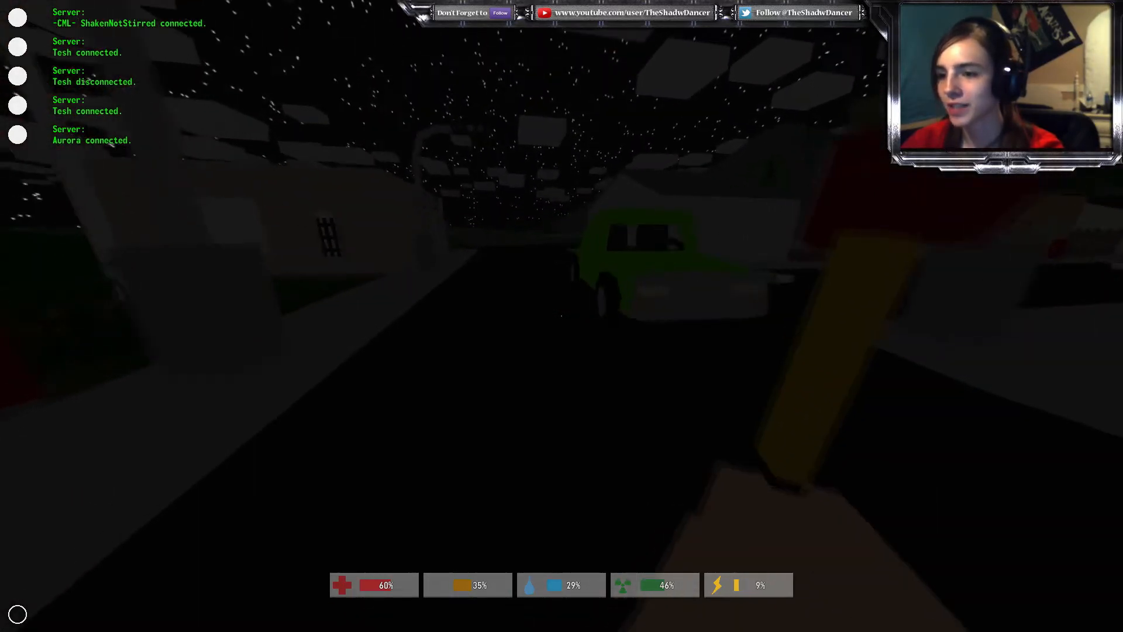
key(i)
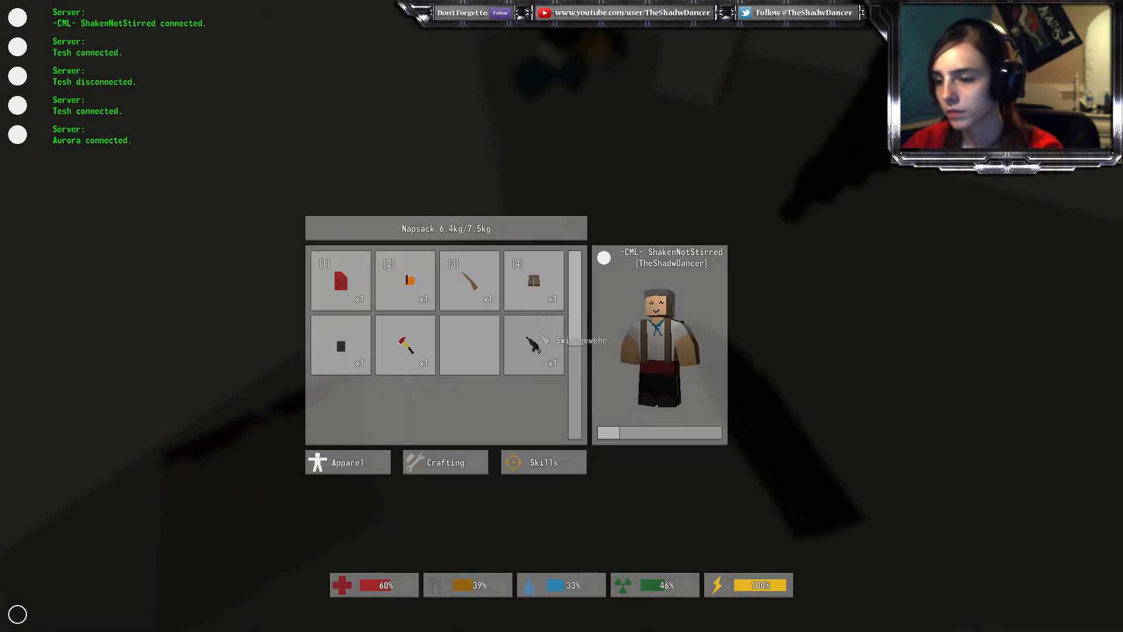
click(533, 280)
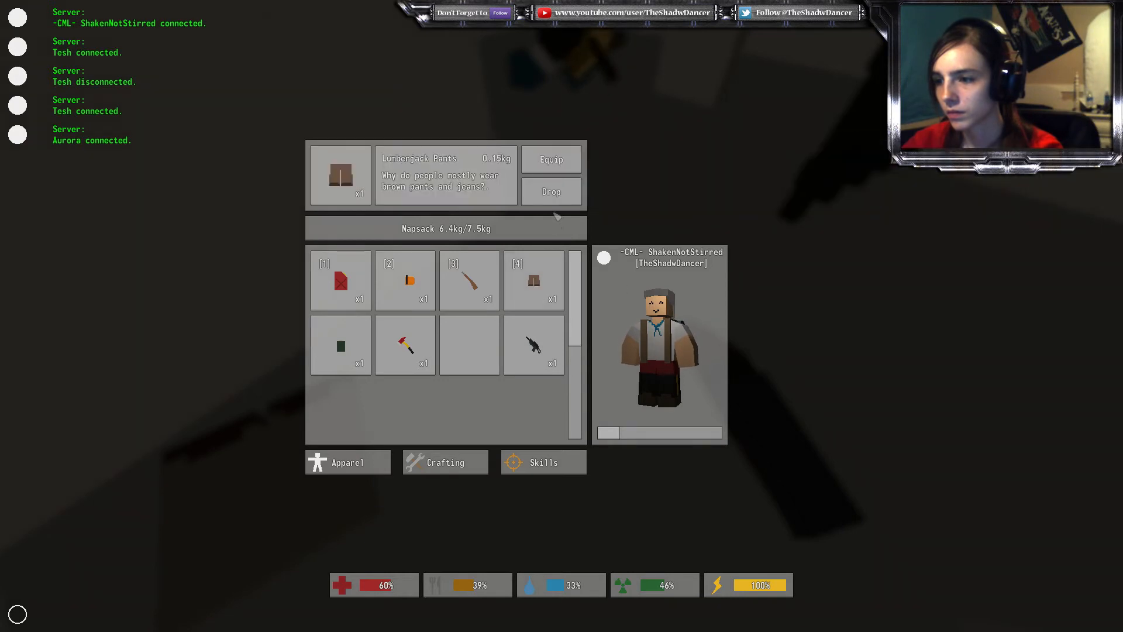
click(551, 159)
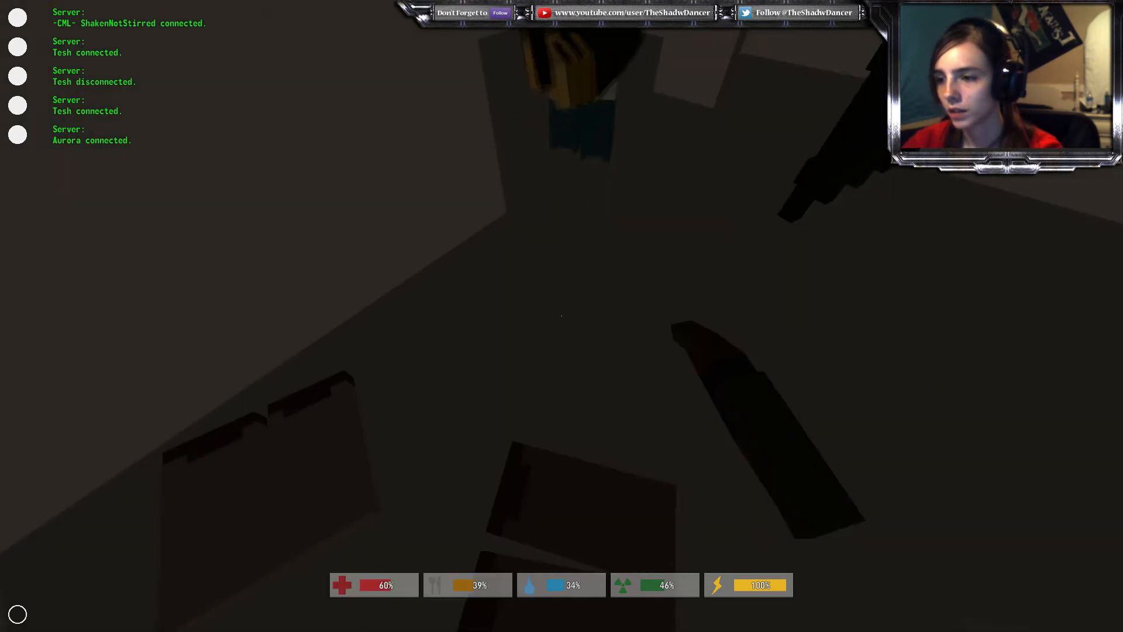
key(i)
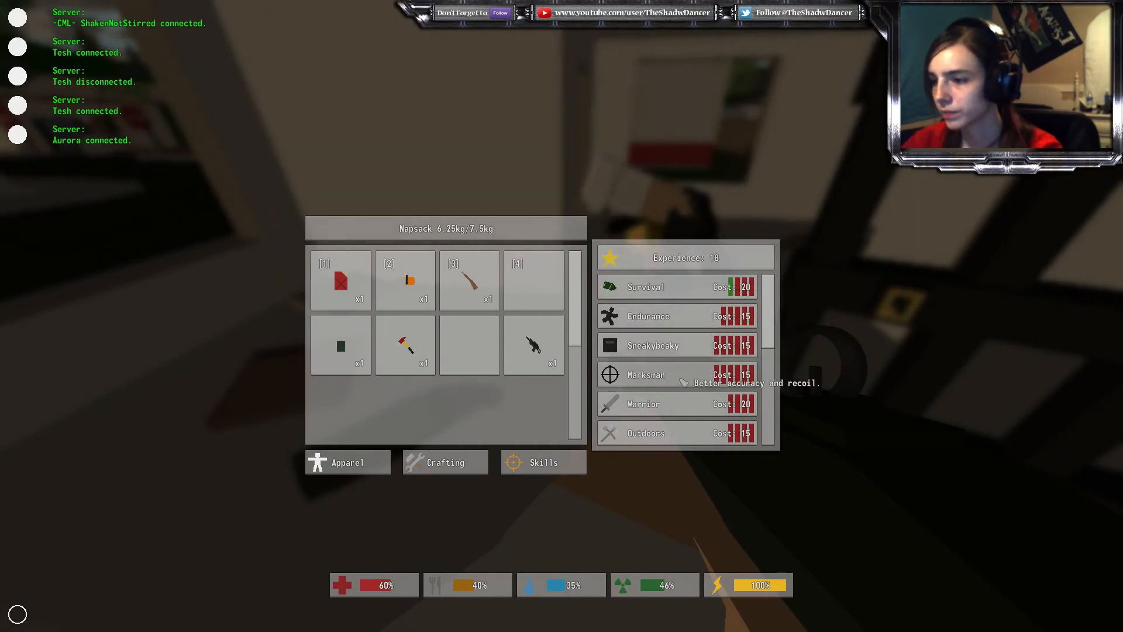
mouse_move(642, 403)
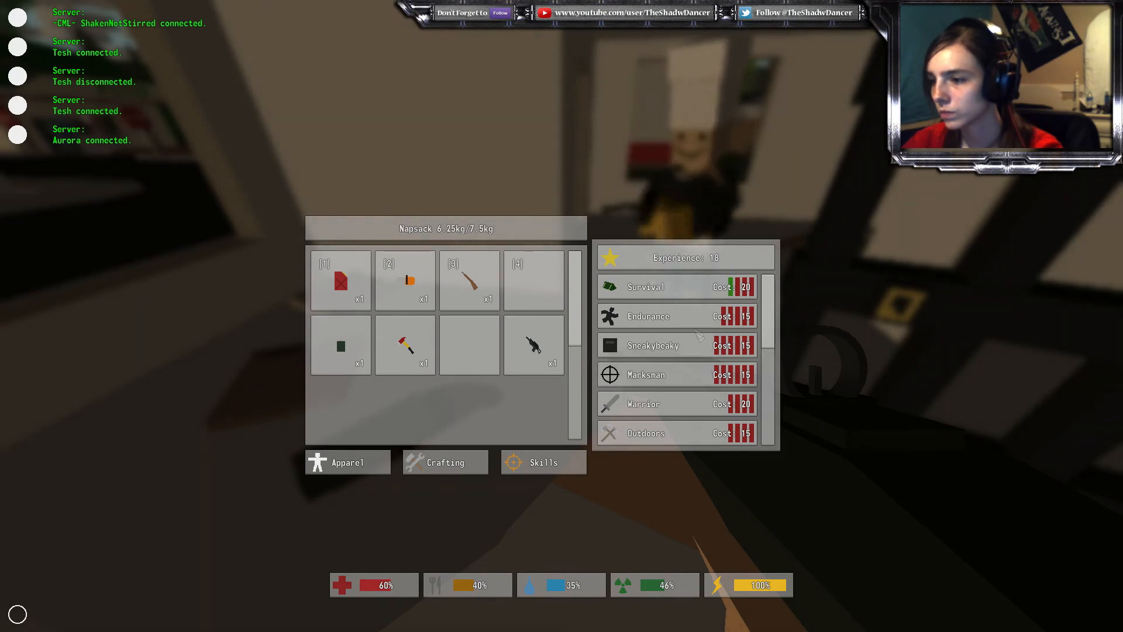
mouse_move(646, 375)
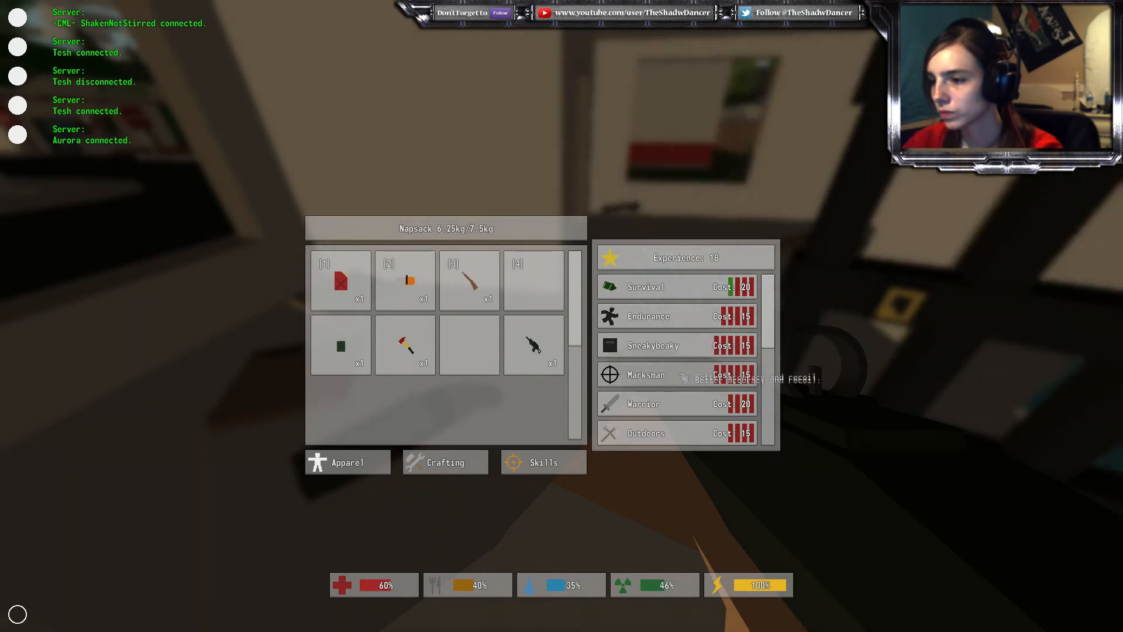
mouse_move(645, 287)
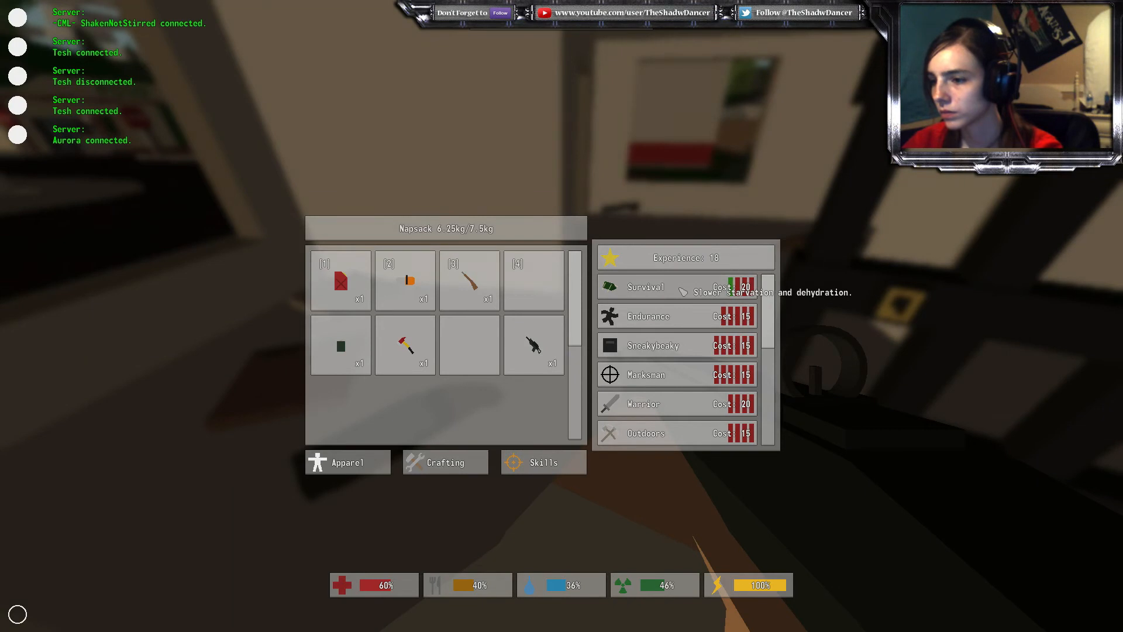
click(341, 344)
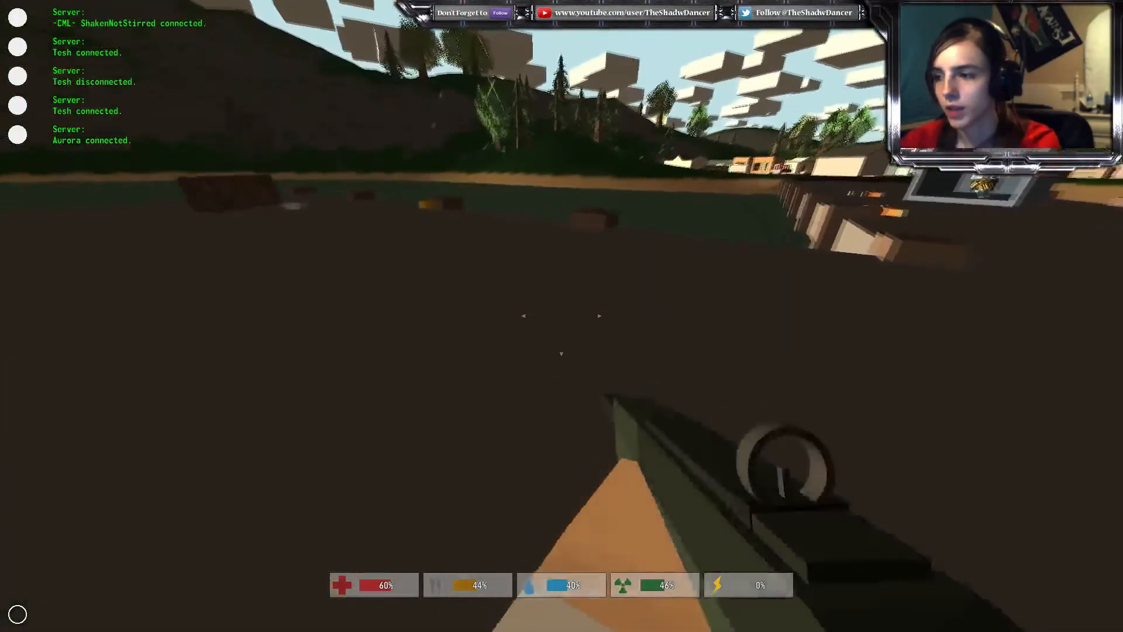
key(i)
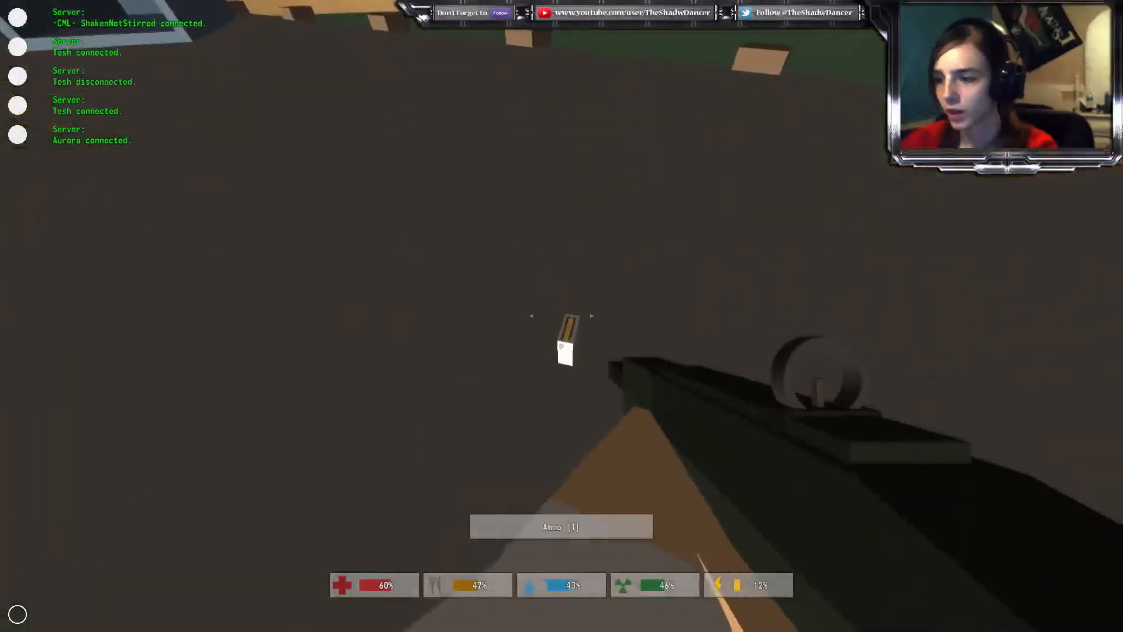
key(i)
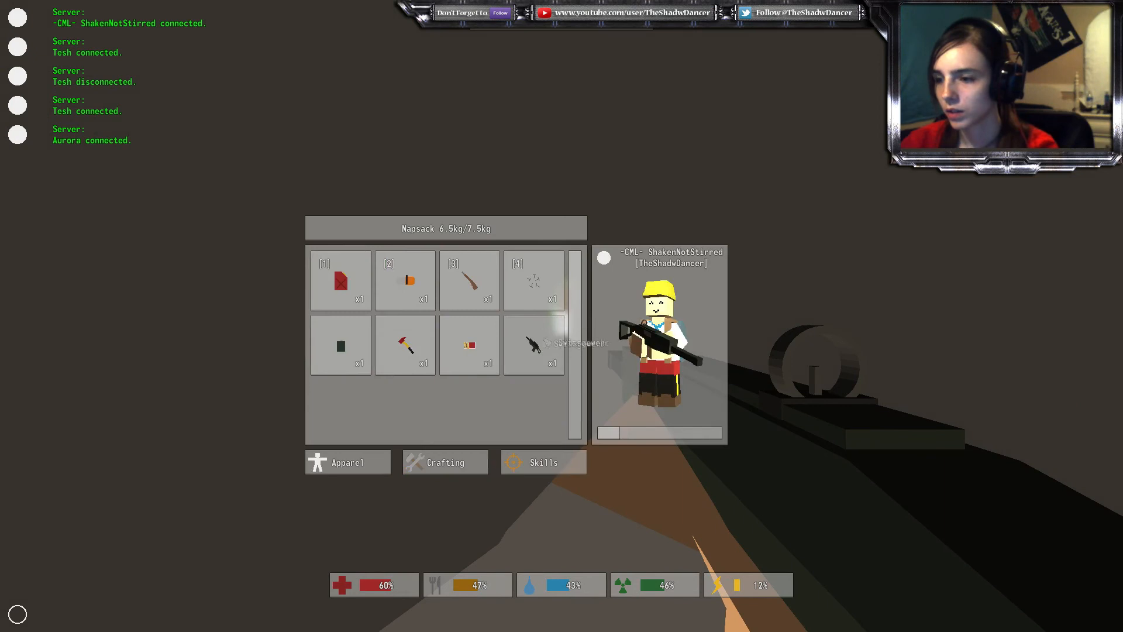